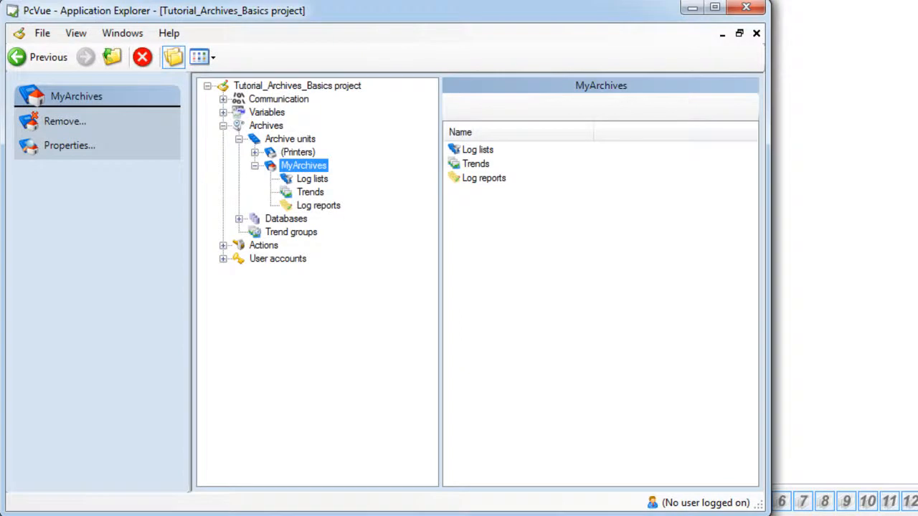
pyautogui.moveTo(442, 276)
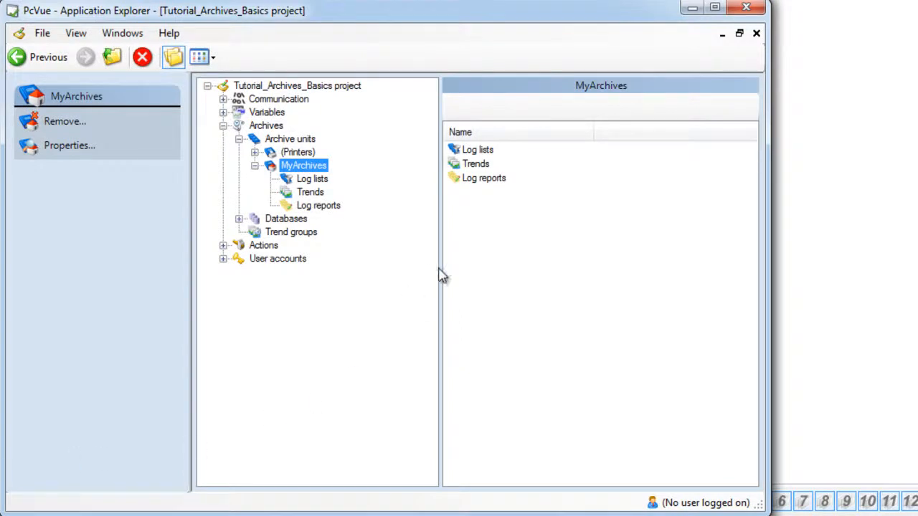
pyautogui.moveTo(516, 189)
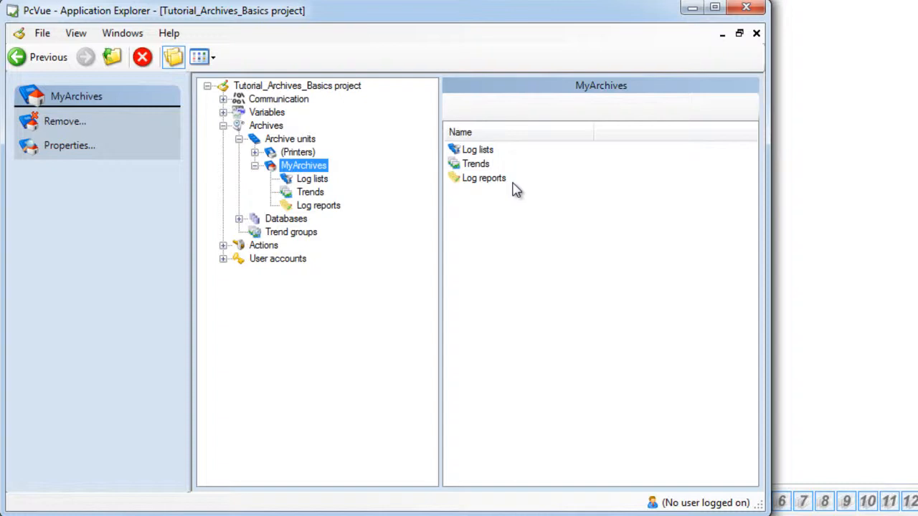
pyautogui.moveTo(491, 167)
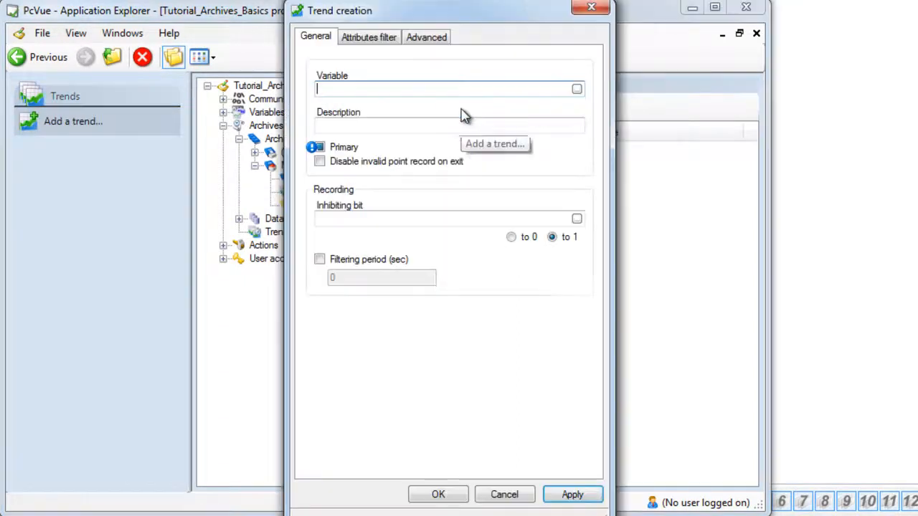
pyautogui.moveTo(465, 114)
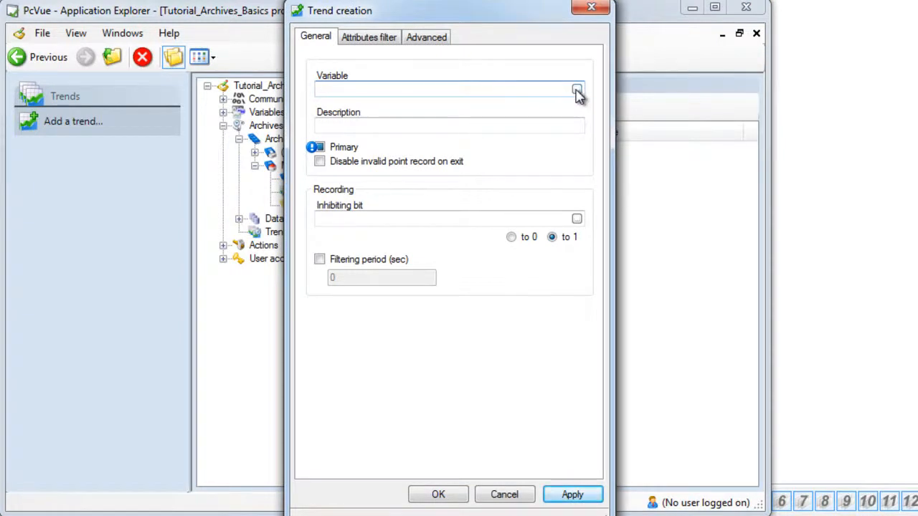
# Add a primary trend in MyArchives recording the Light01 TIME variable
pyautogui.click(577, 89)
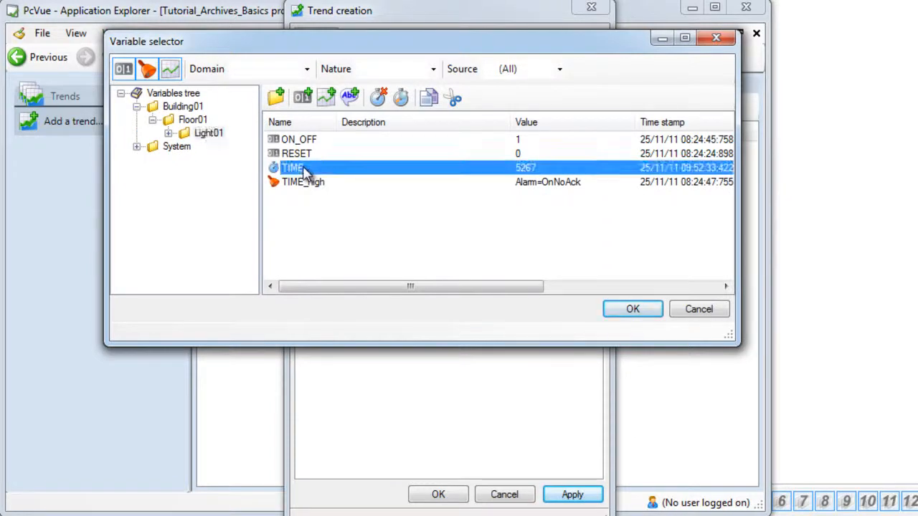
pyautogui.moveTo(485, 257)
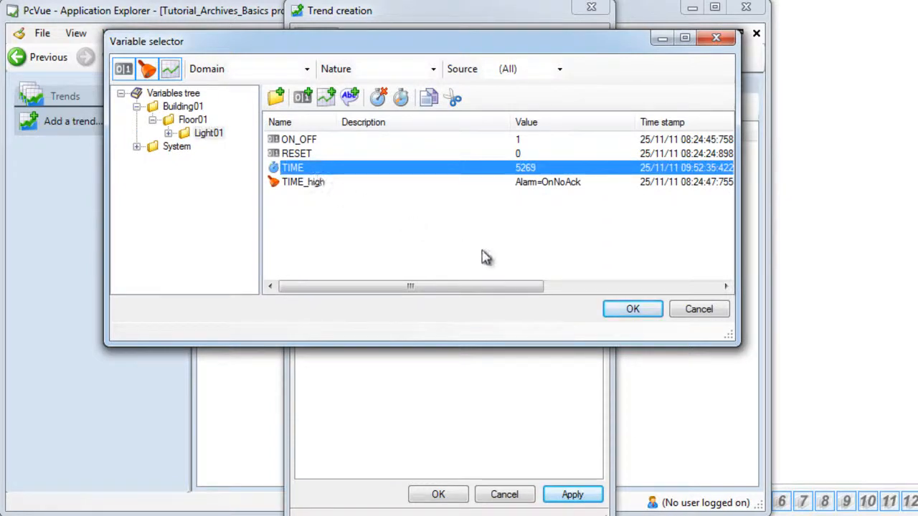
pyautogui.click(631, 308)
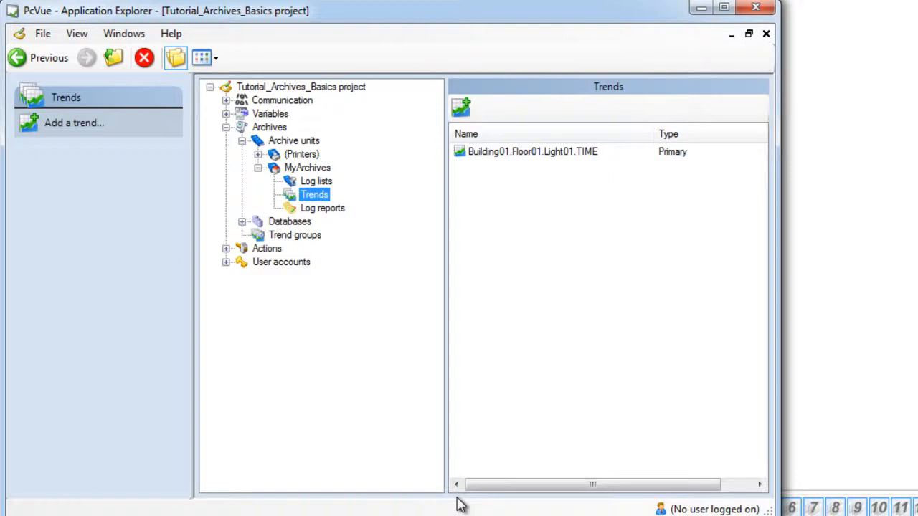
# Navigate the variables tree to Building01 > Floor01 > Light01 and select ON_OFF
pyautogui.click(227, 114)
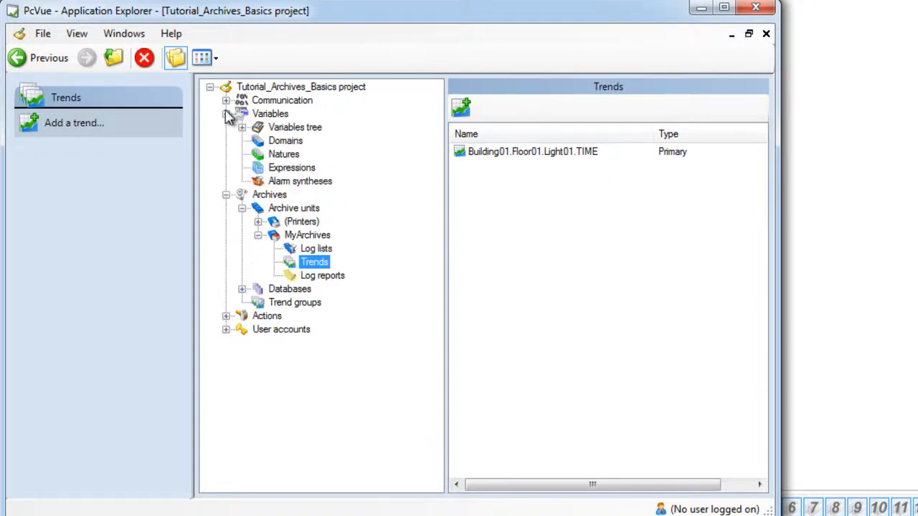
pyautogui.click(242, 126)
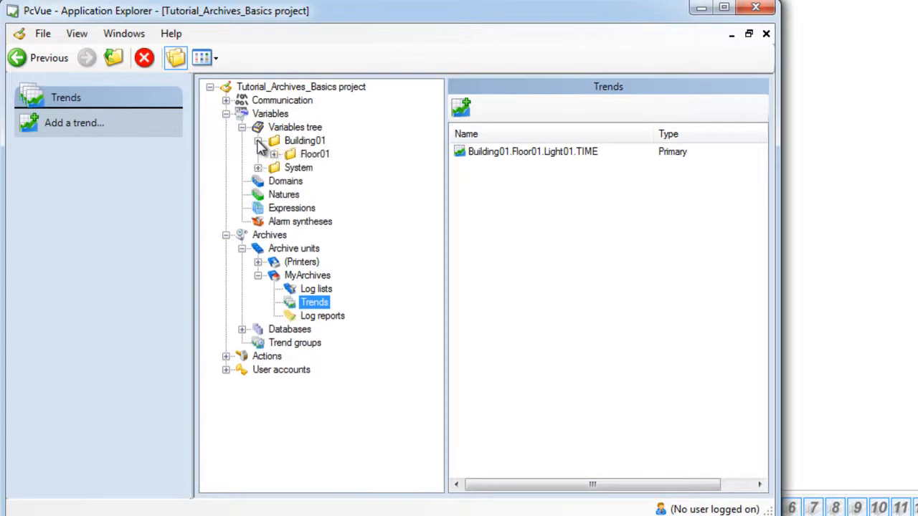
pyautogui.click(275, 155)
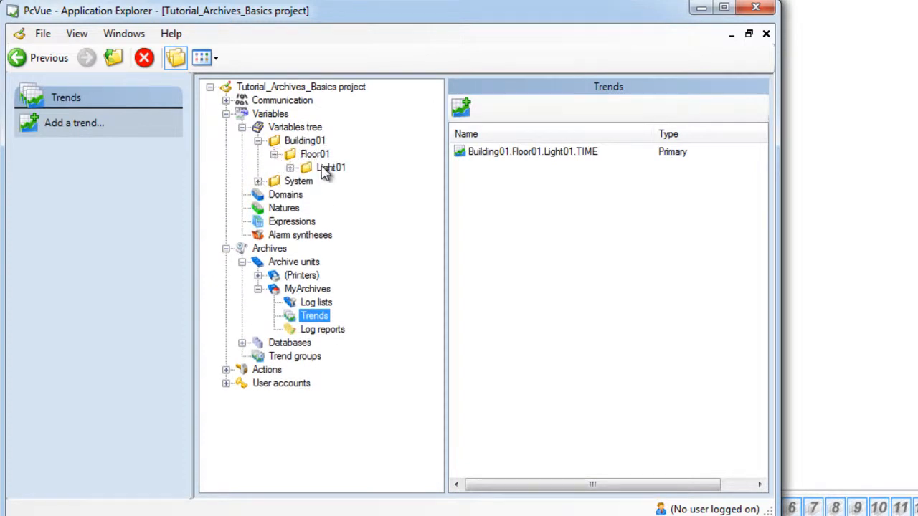
pyautogui.click(330, 167)
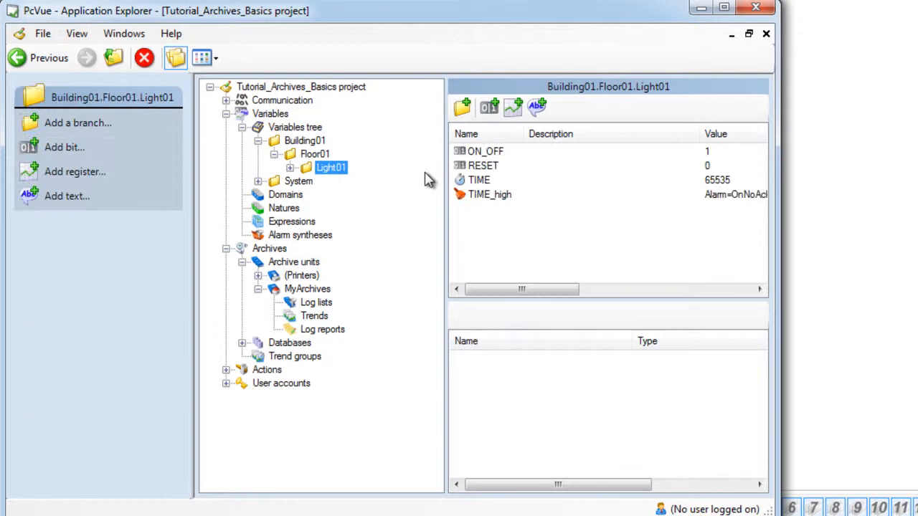
pyautogui.click(485, 150)
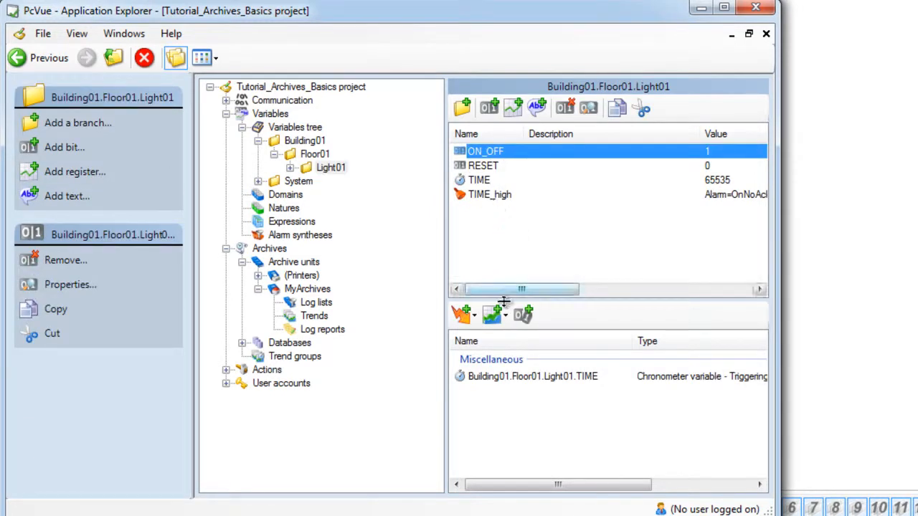
# Archive ON_OFF as a primary trend in MyArchives and review its Trends list
pyautogui.click(503, 314)
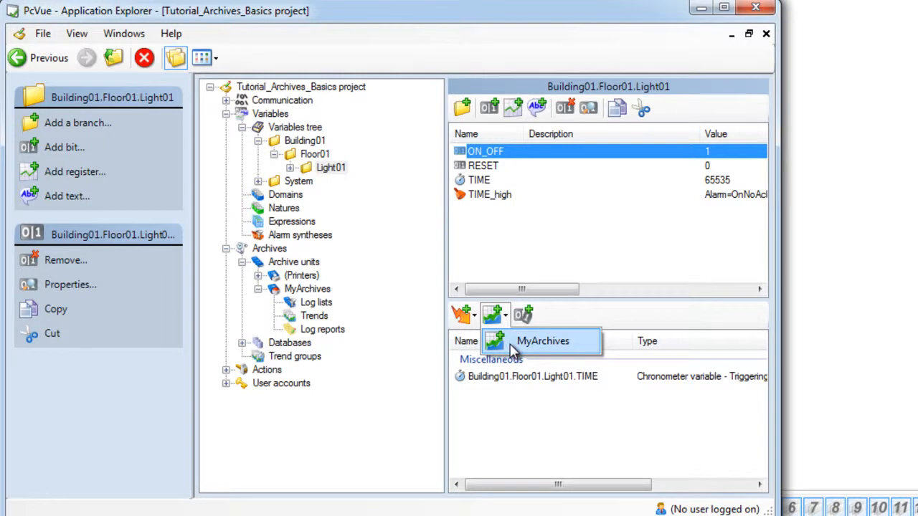
pyautogui.click(491, 315)
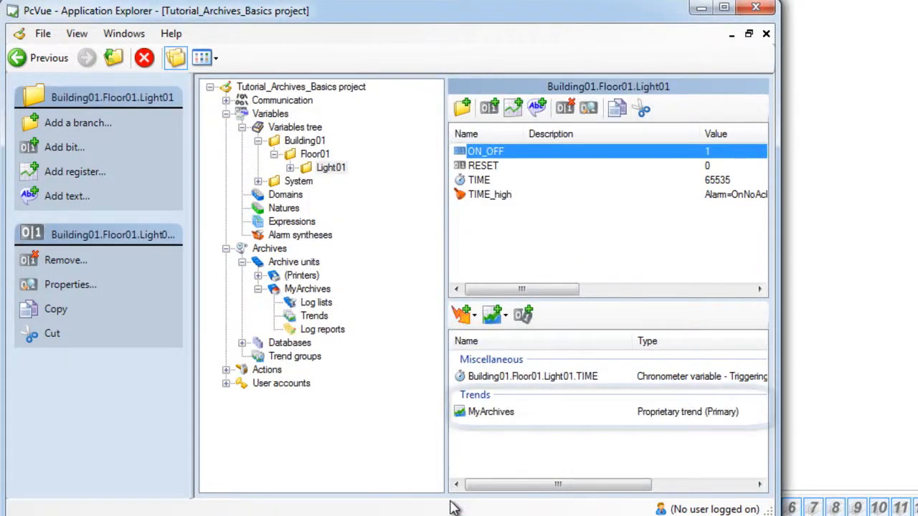
pyautogui.click(490, 410)
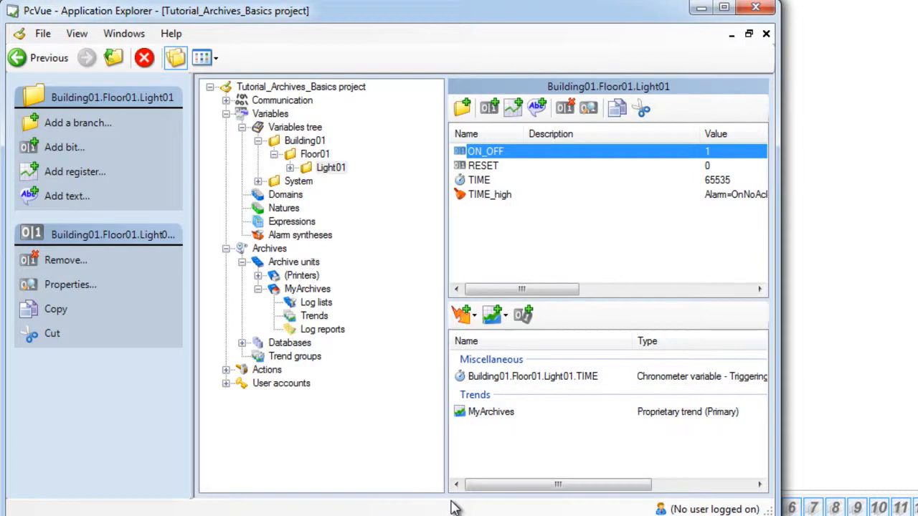
pyautogui.moveTo(390, 400)
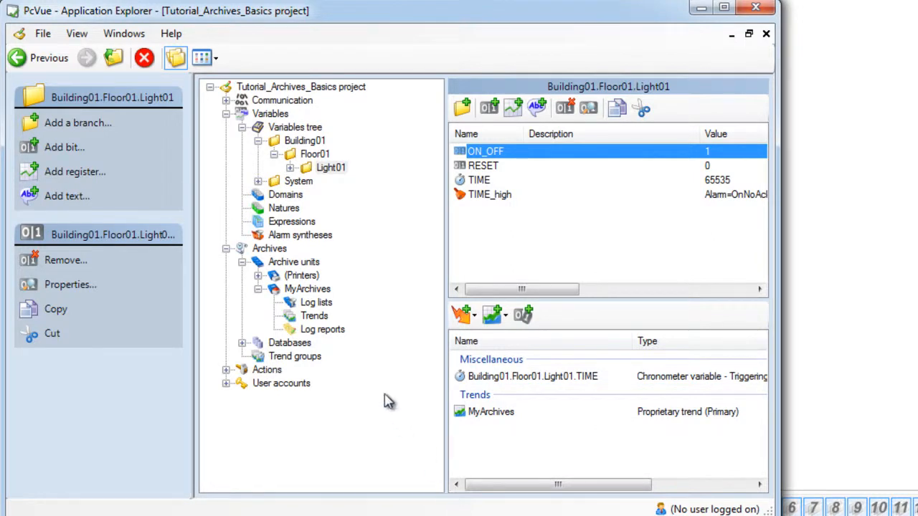
pyautogui.click(314, 316)
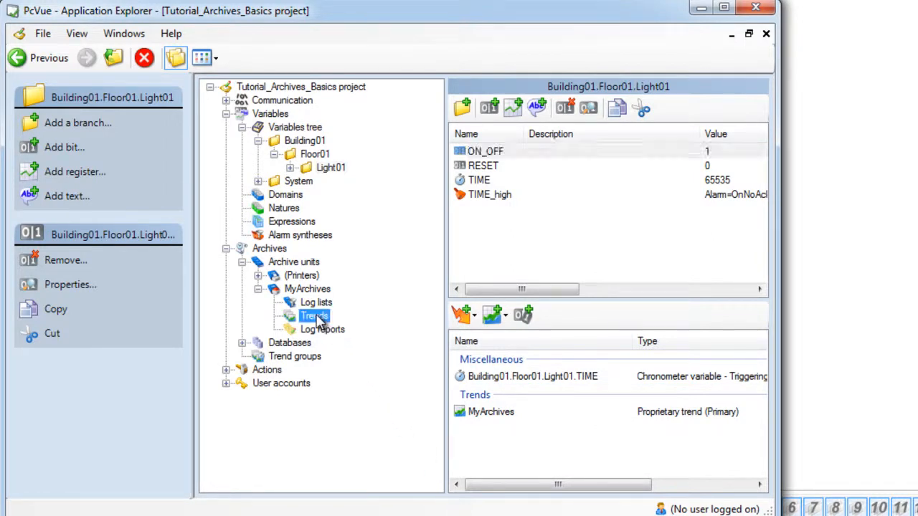
pyautogui.click(314, 315)
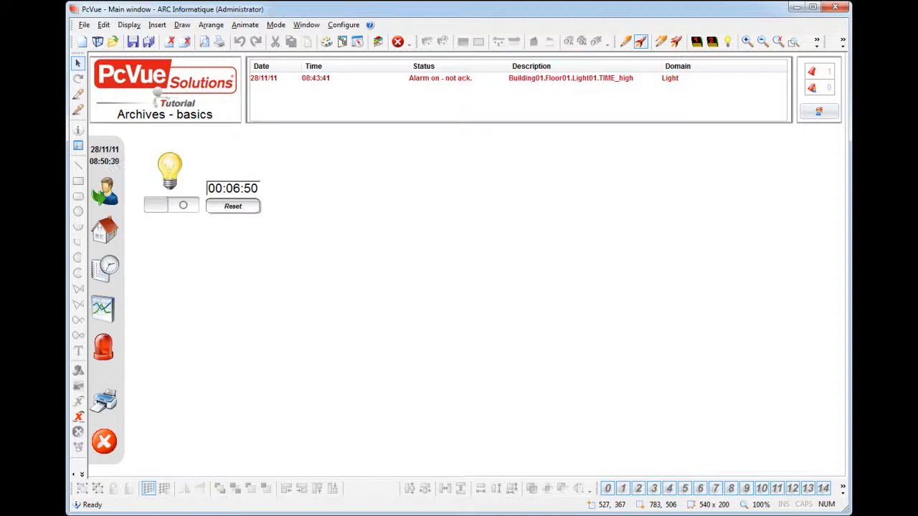
pyautogui.moveTo(228, 261)
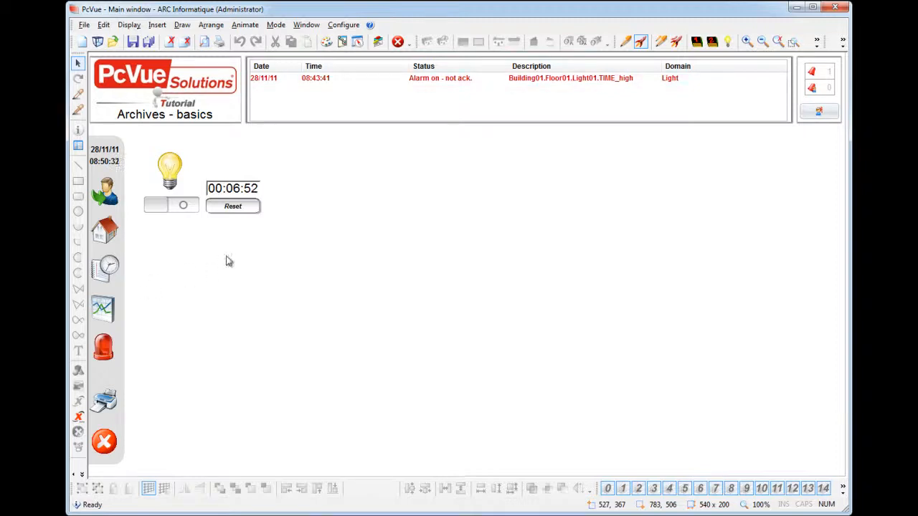
pyautogui.moveTo(261, 249)
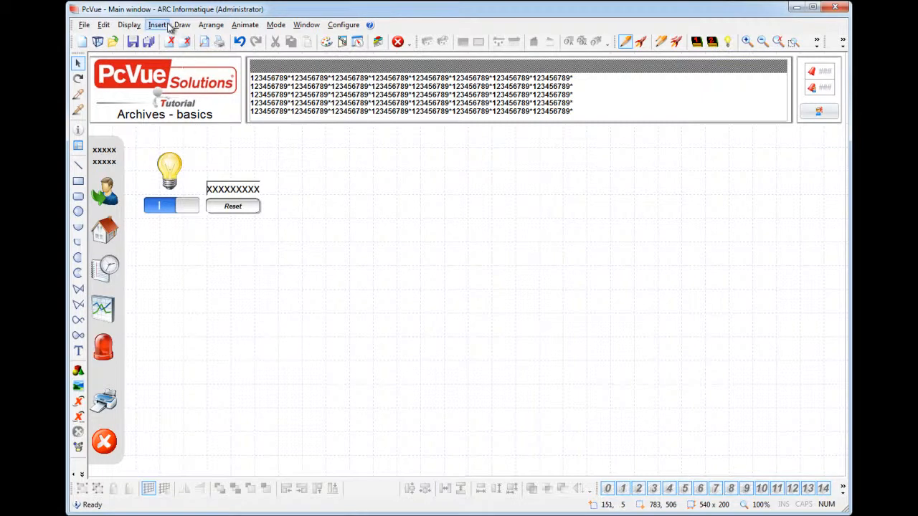
# Insert a trend viewer from the Insert menu onto the mimic
pyautogui.click(158, 24)
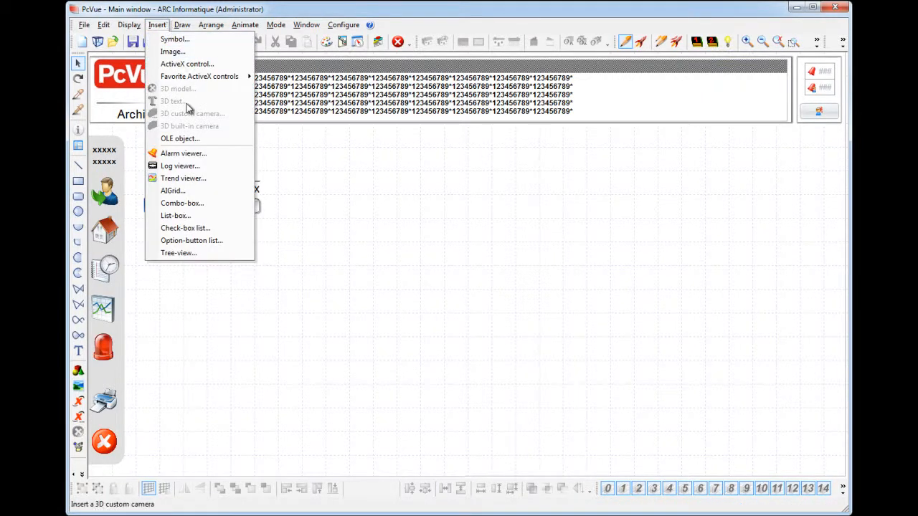
pyautogui.moveTo(183, 178)
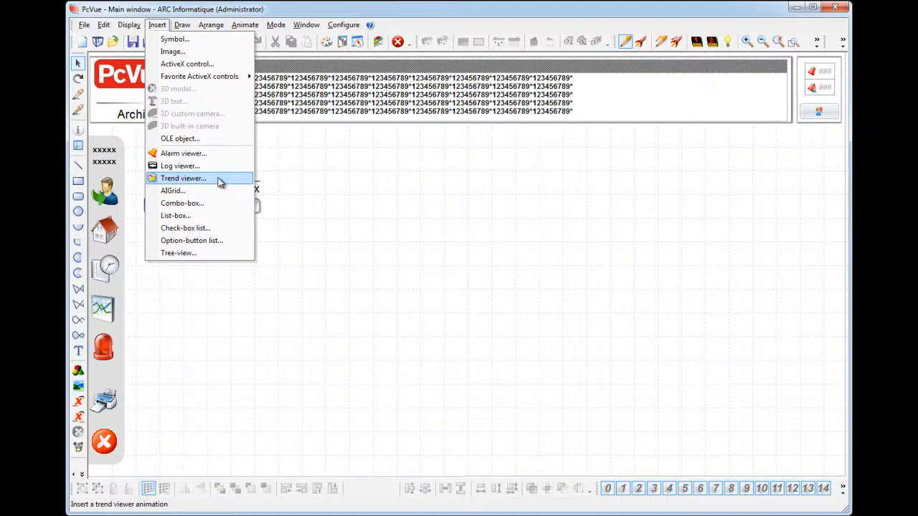
pyautogui.click(183, 178)
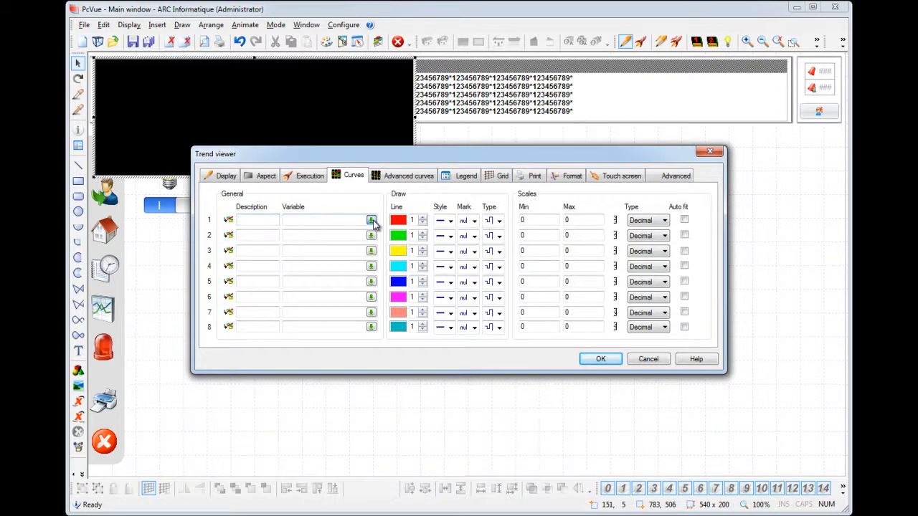
# Assign ON_OFF to curve 1 and TIME to curve 2 with a scale maximum of 100
pyautogui.click(371, 221)
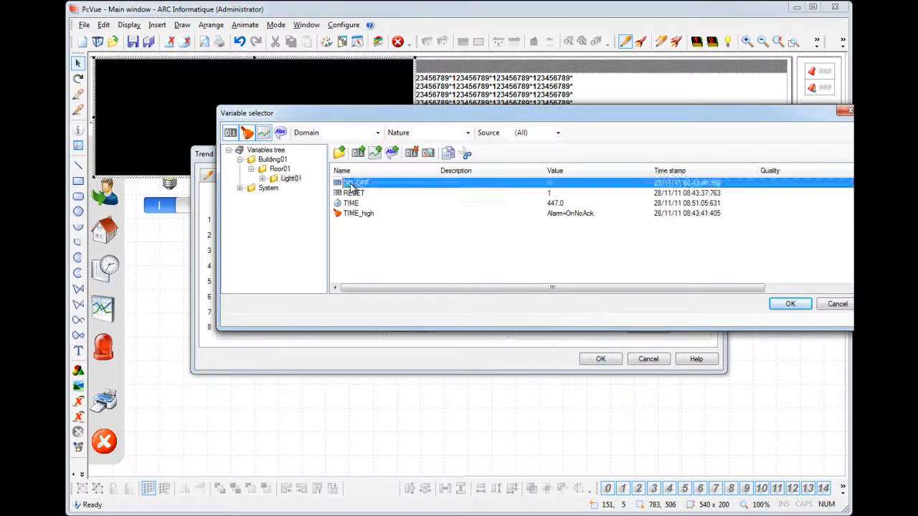
pyautogui.click(789, 304)
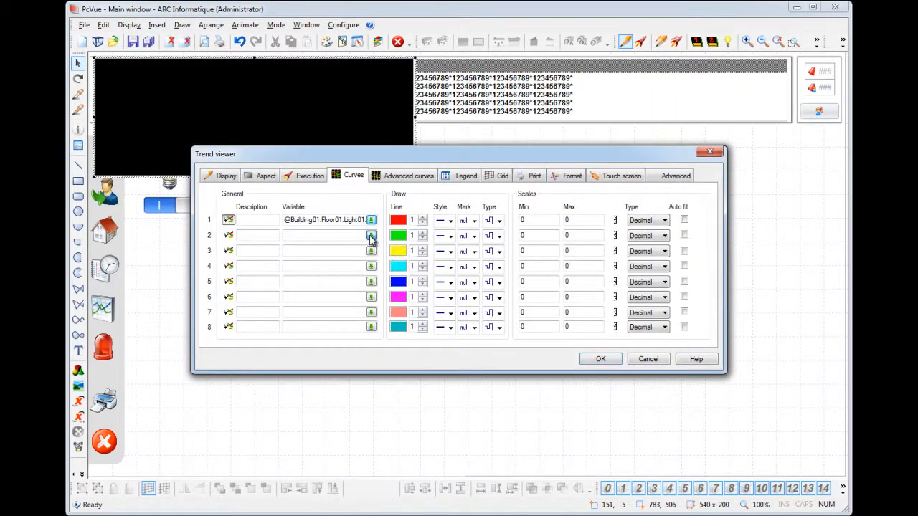
pyautogui.click(370, 235)
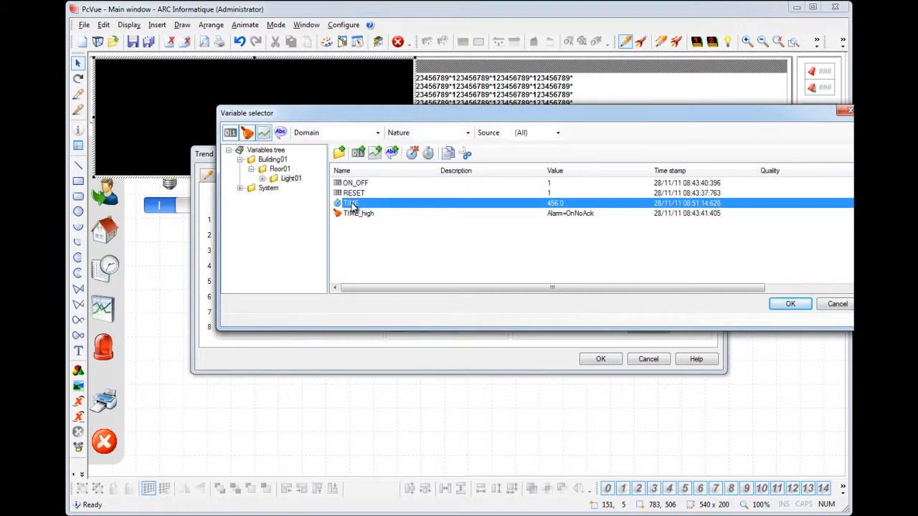
pyautogui.click(789, 304)
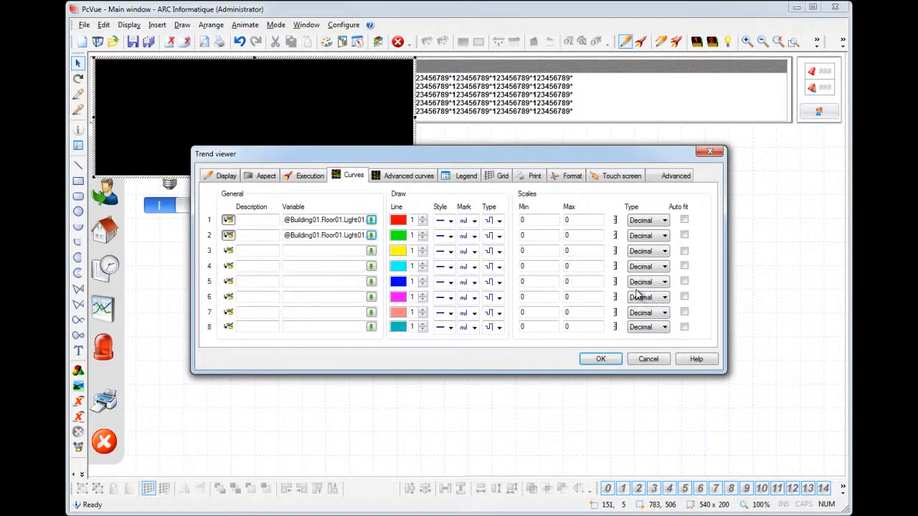
pyautogui.click(499, 235)
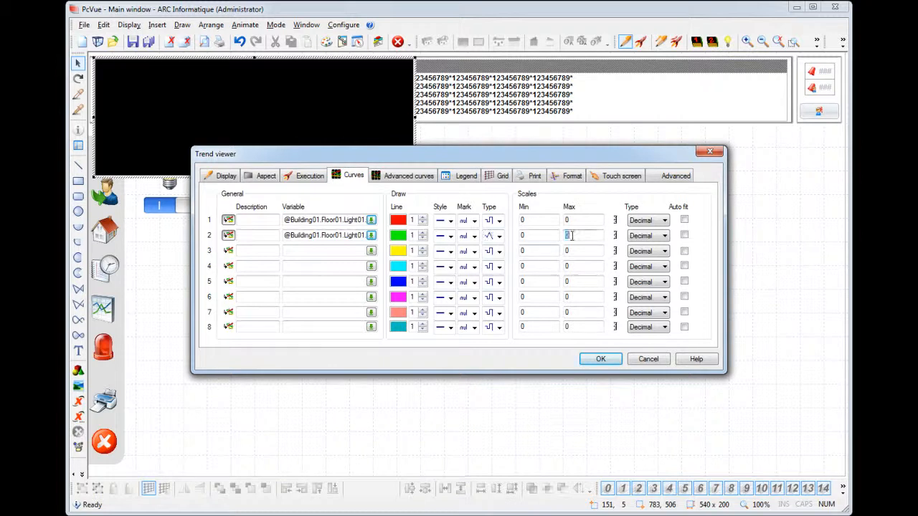
pyautogui.write('100')
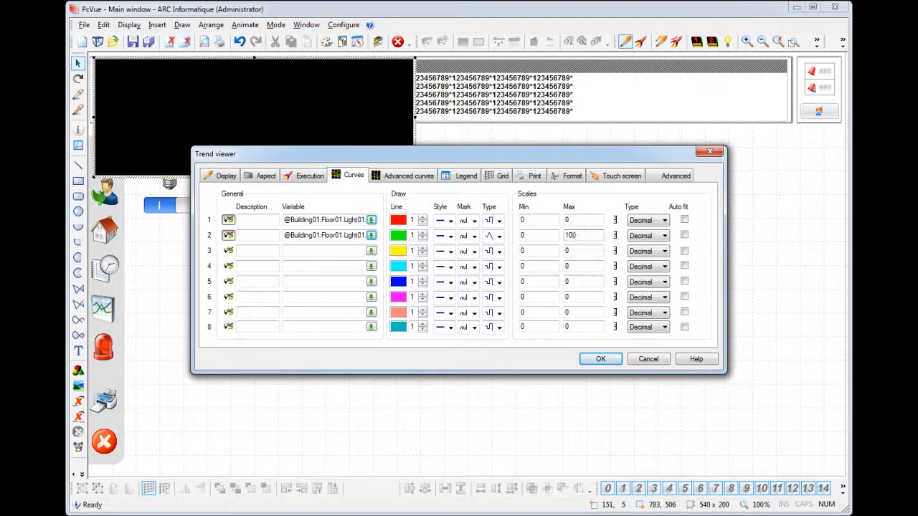
pyautogui.click(466, 175)
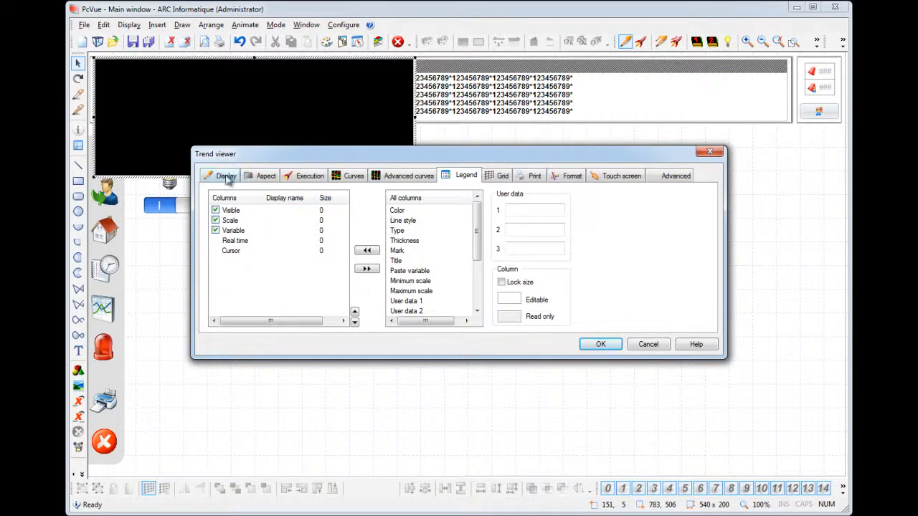
# Enable the legend and time information in historic start mode and confirm the viewer settings
pyautogui.click(226, 175)
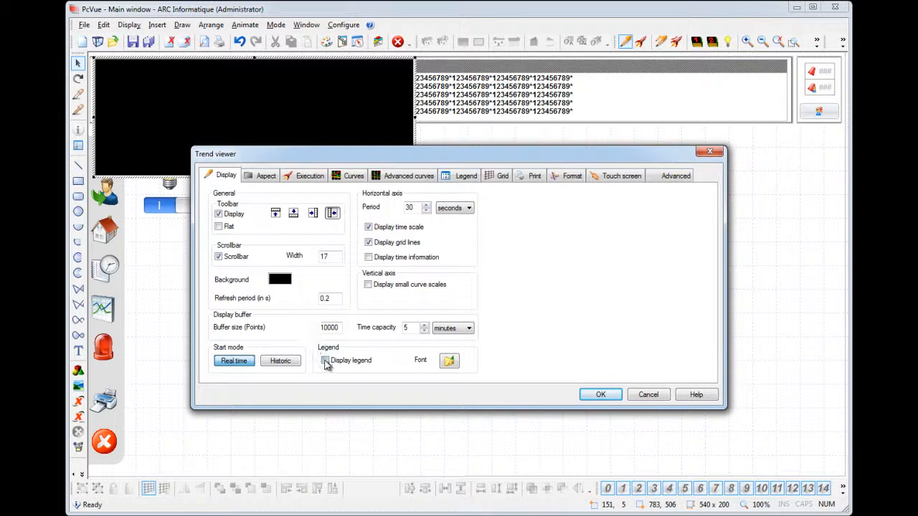
pyautogui.click(324, 360)
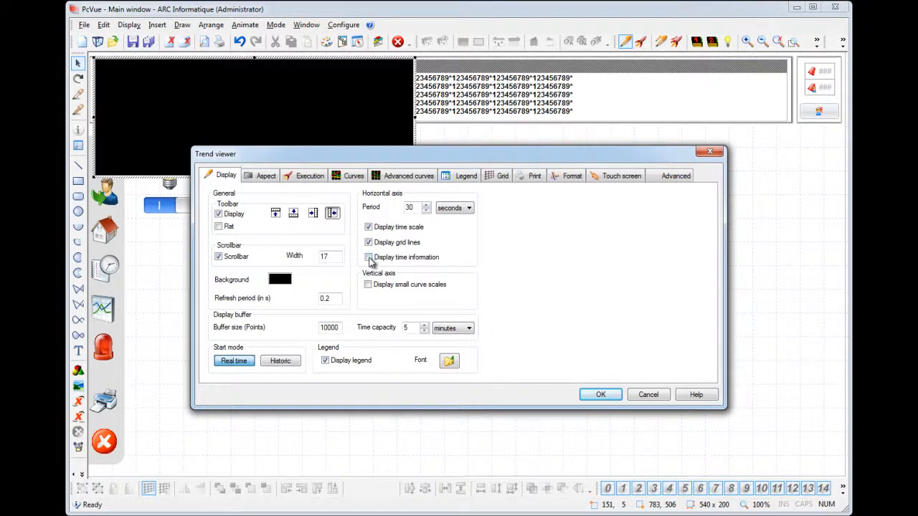
pyautogui.click(367, 257)
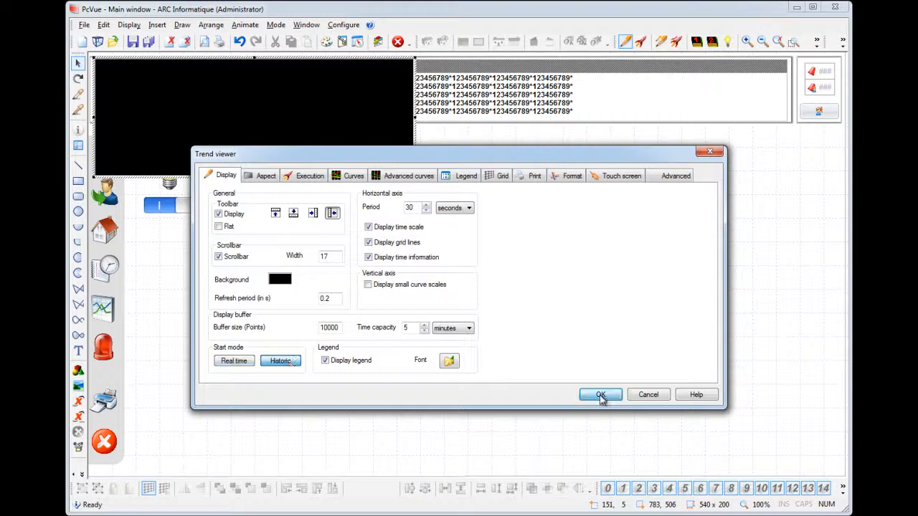
pyautogui.click(600, 394)
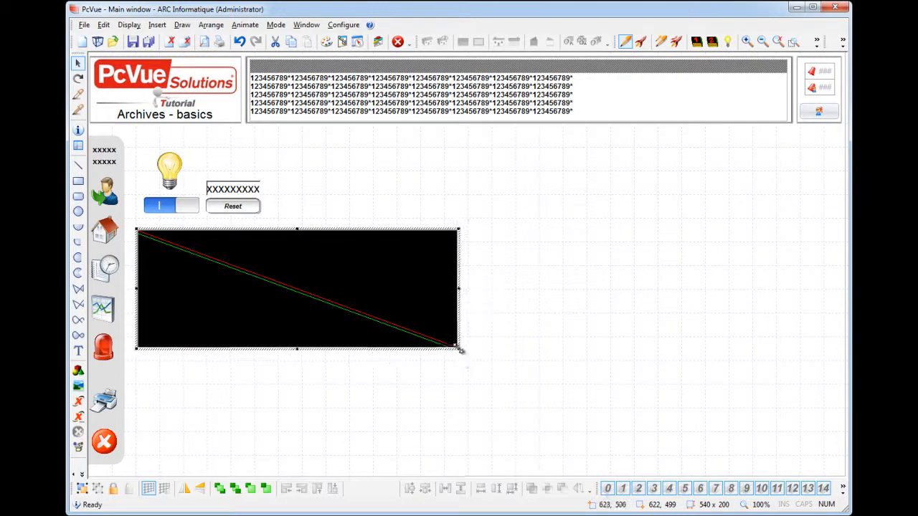
# Enlarge the trend viewer across the lower part of the mimic
pyautogui.moveTo(459, 350); pyautogui.dragTo(843, 471)
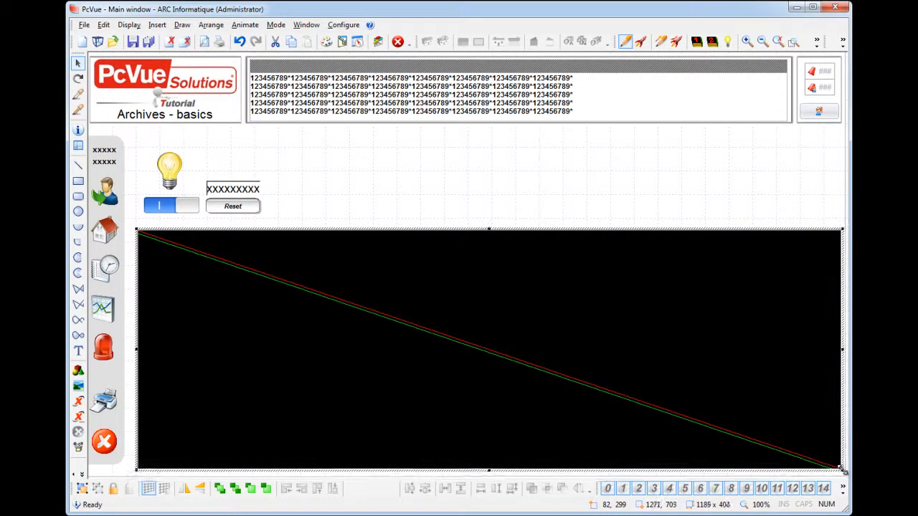
pyautogui.moveTo(451, 192)
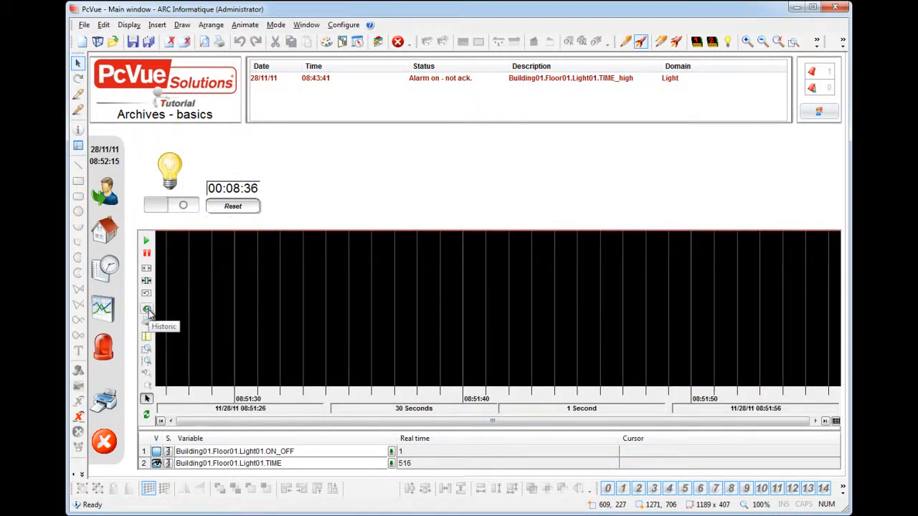
# Request historical trend data for the chosen begin and end times and apply it
pyautogui.click(146, 310)
pyautogui.write('42')
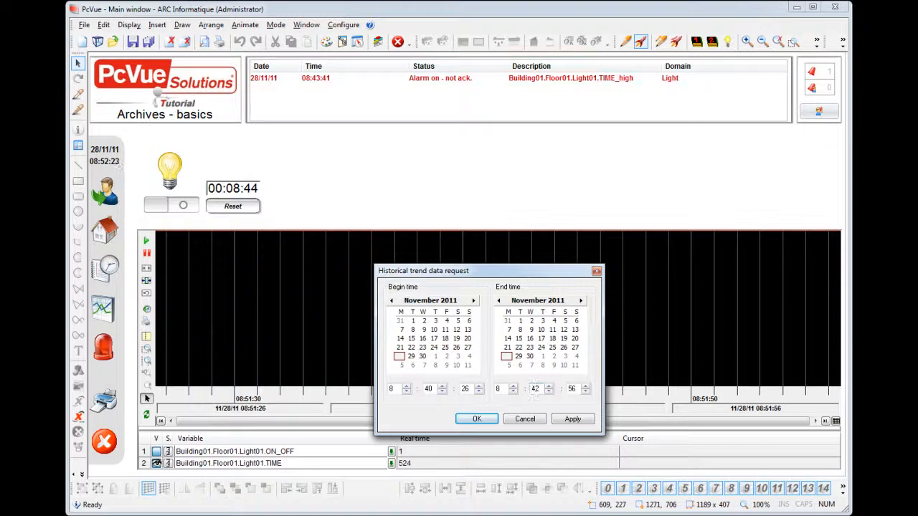
pyautogui.click(573, 418)
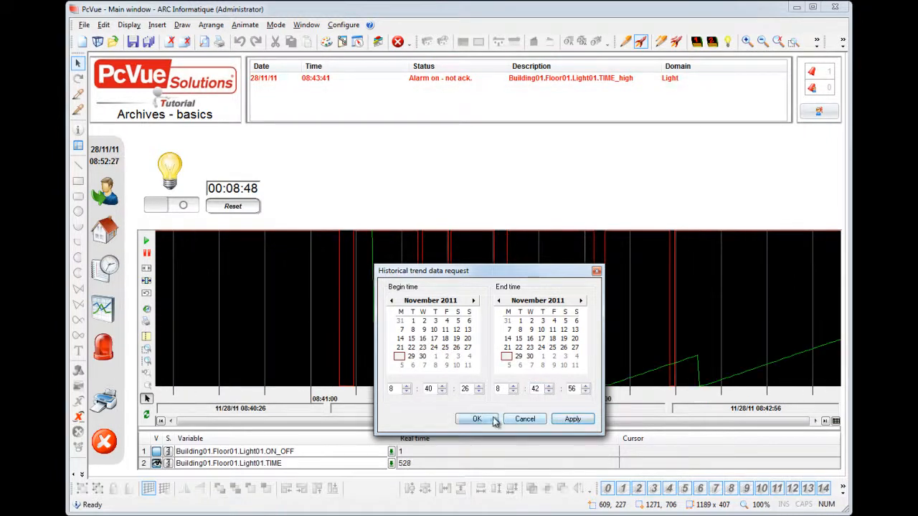
pyautogui.click(476, 419)
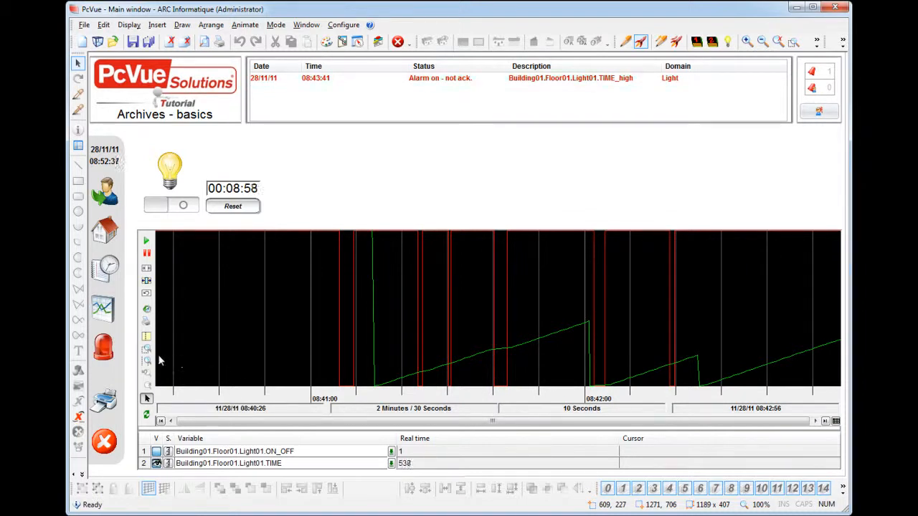
pyautogui.moveTo(146, 350)
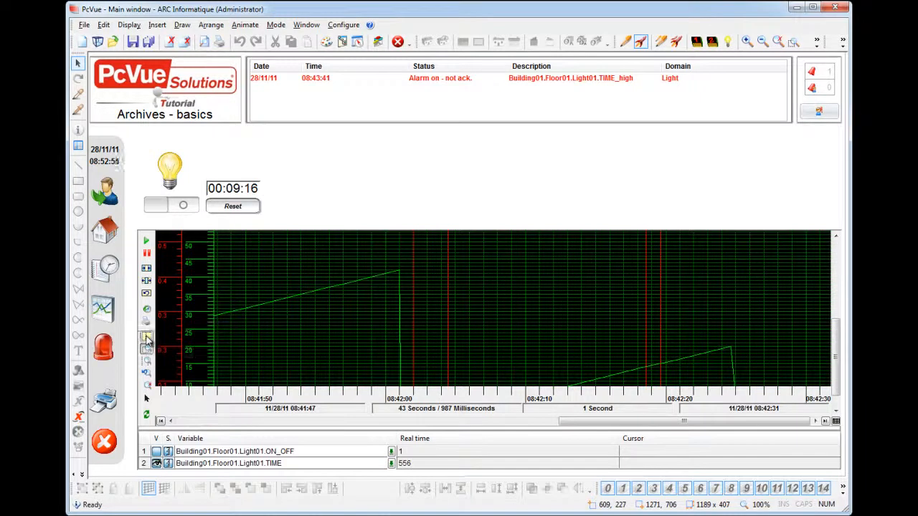
pyautogui.moveTo(686, 337)
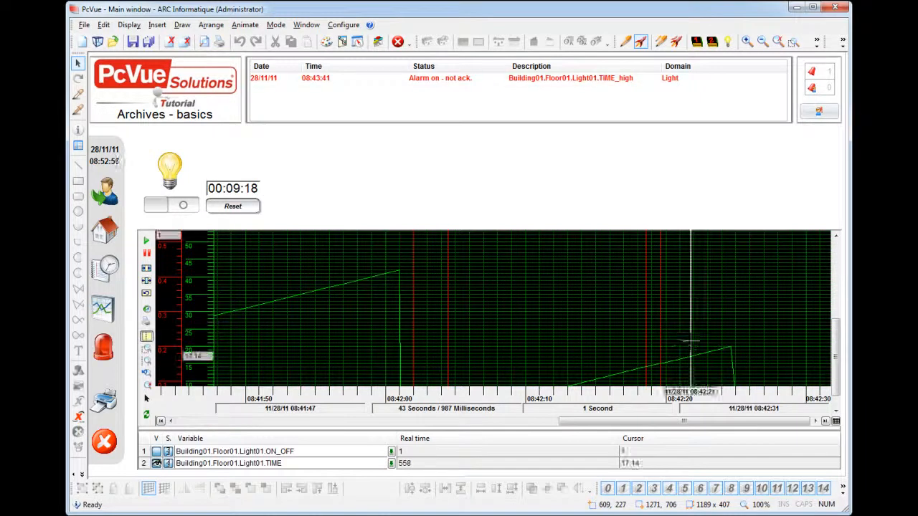